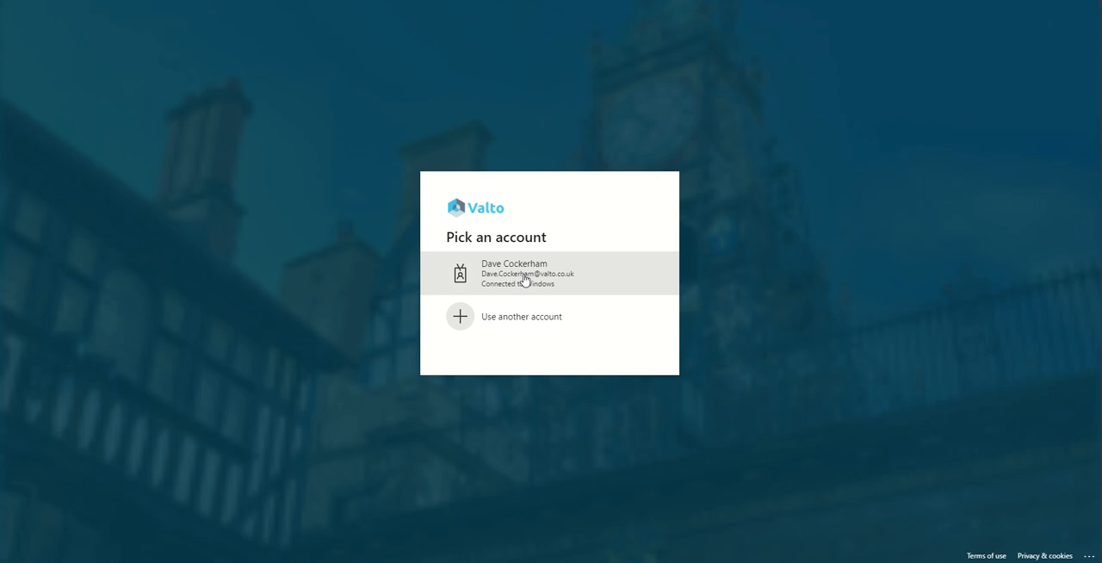
Step: Sign in with the listed work account so the Sales Hub sandbox app starts loading
click(549, 272)
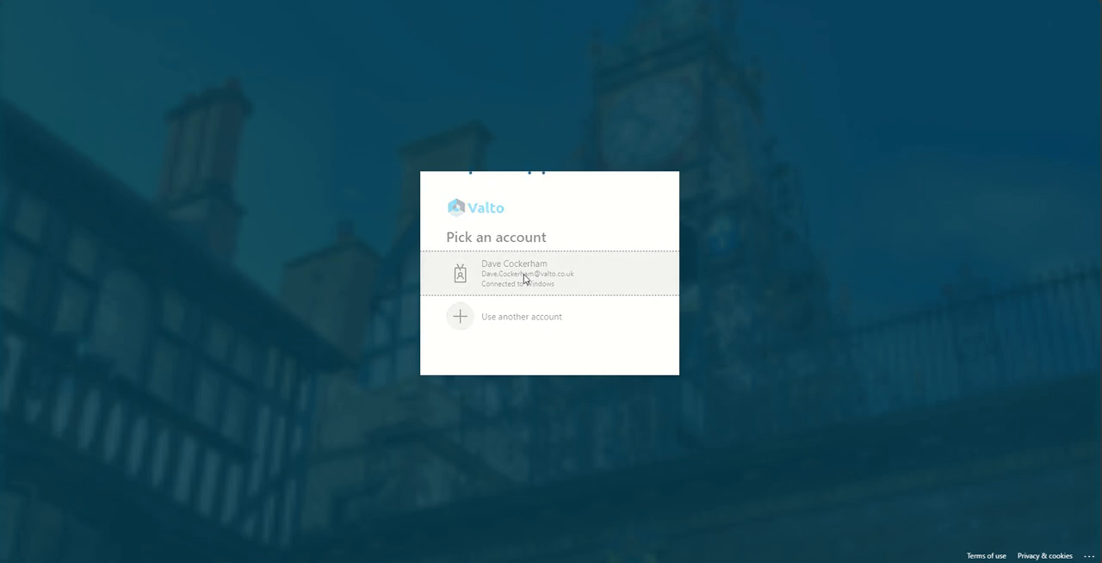
click(525, 272)
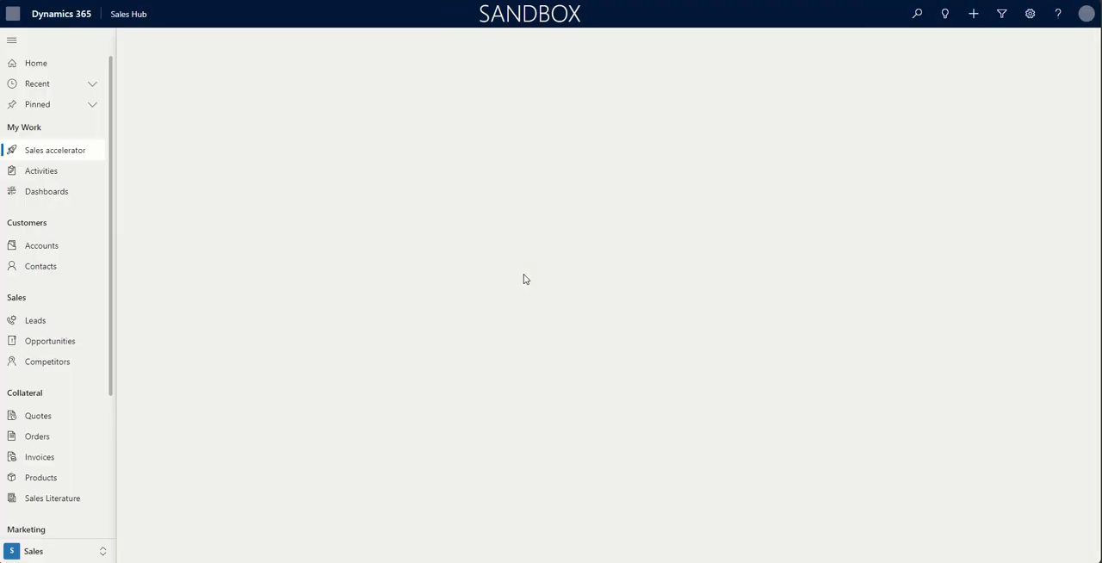
Step: From the sales accelerator work list, bring up the due espresso machines opportunity work item
click(55, 150)
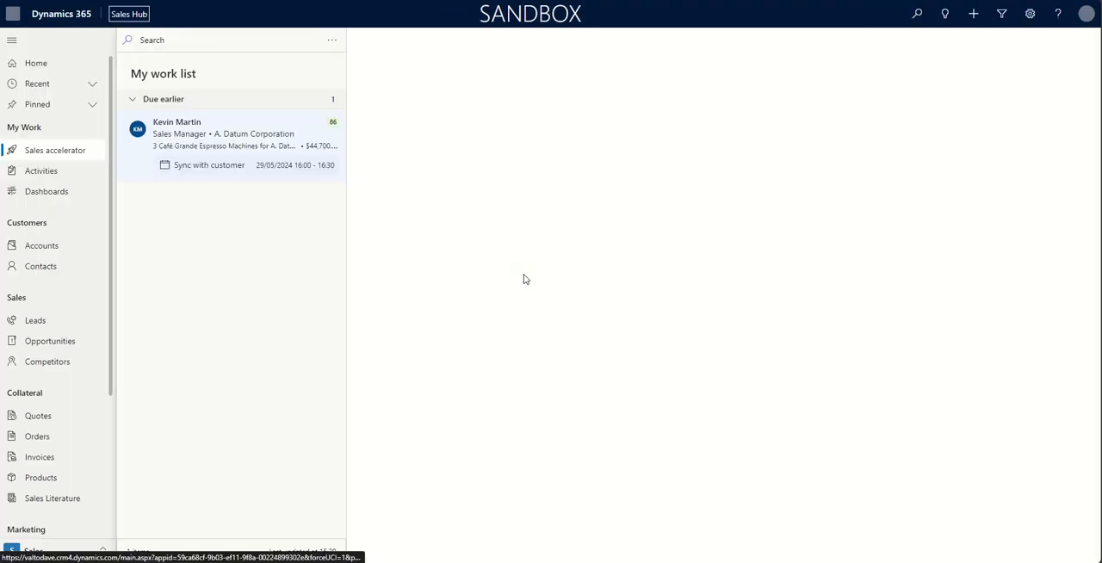
click(222, 134)
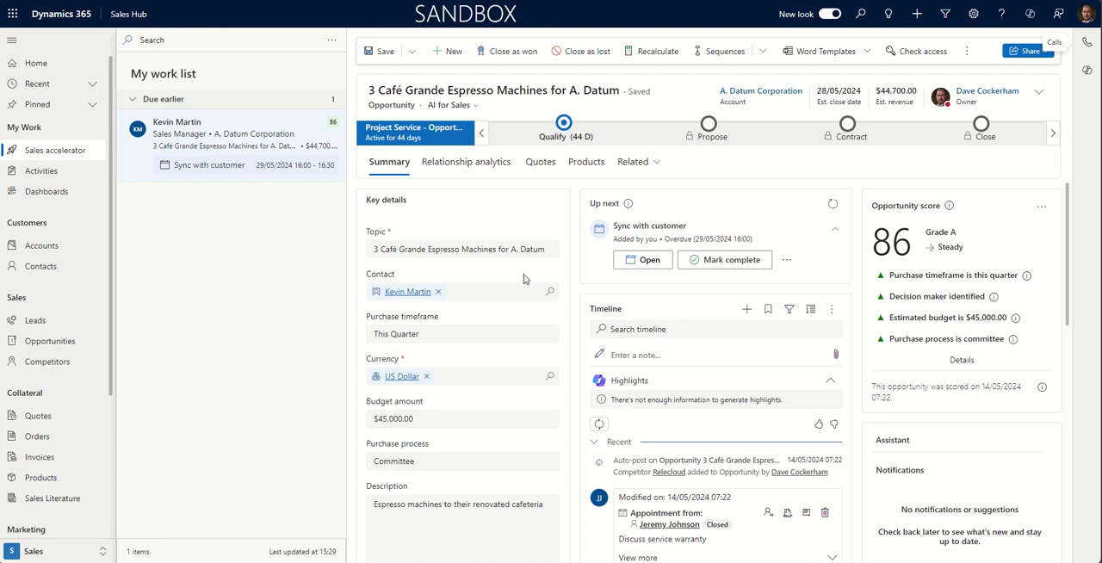
mouse_move(561, 224)
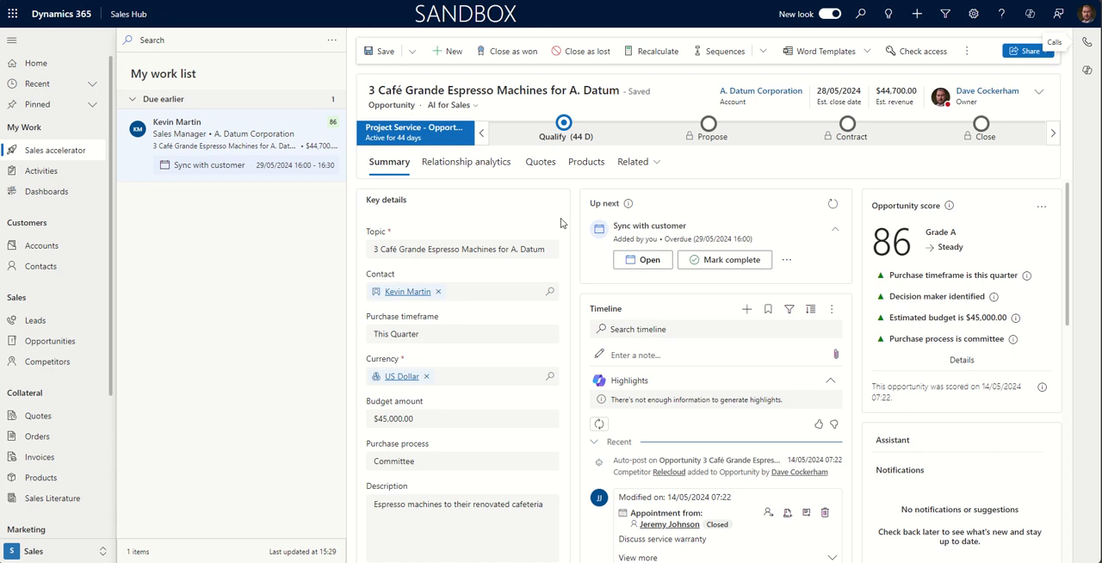
mouse_move(575, 299)
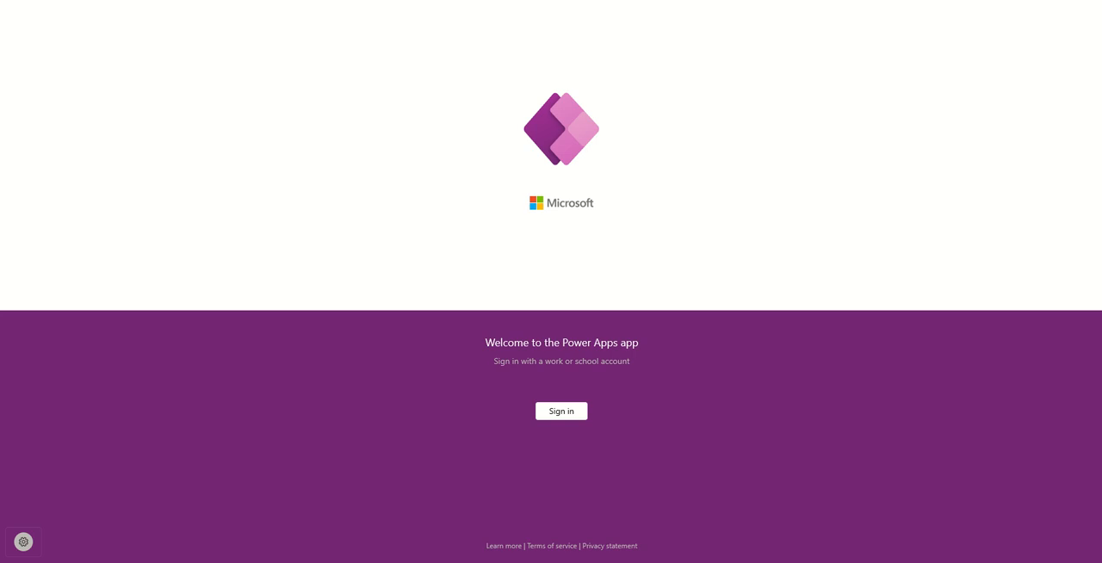
mouse_move(728, 399)
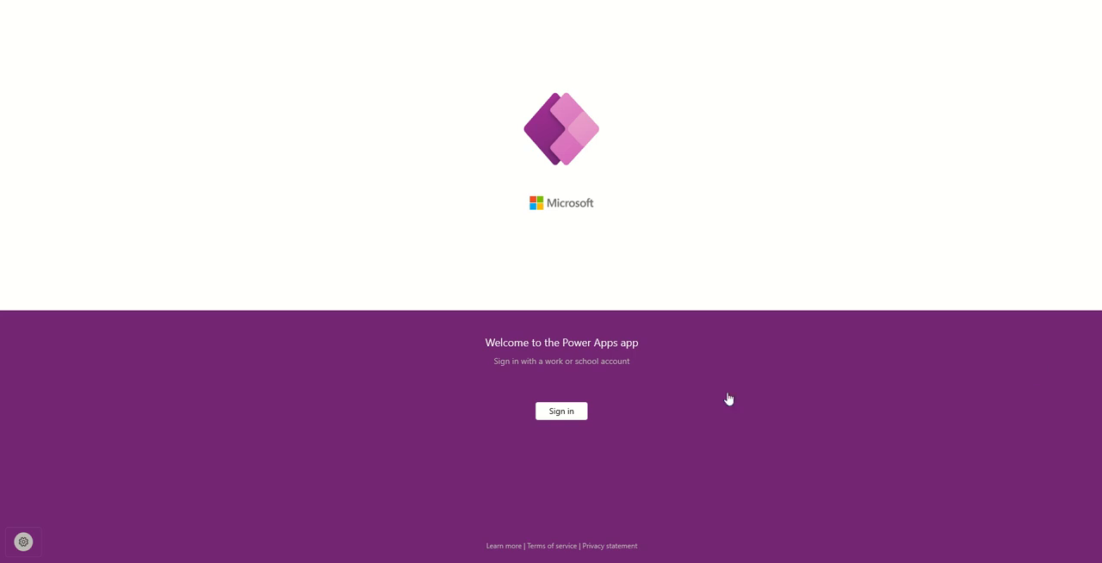
mouse_move(651, 432)
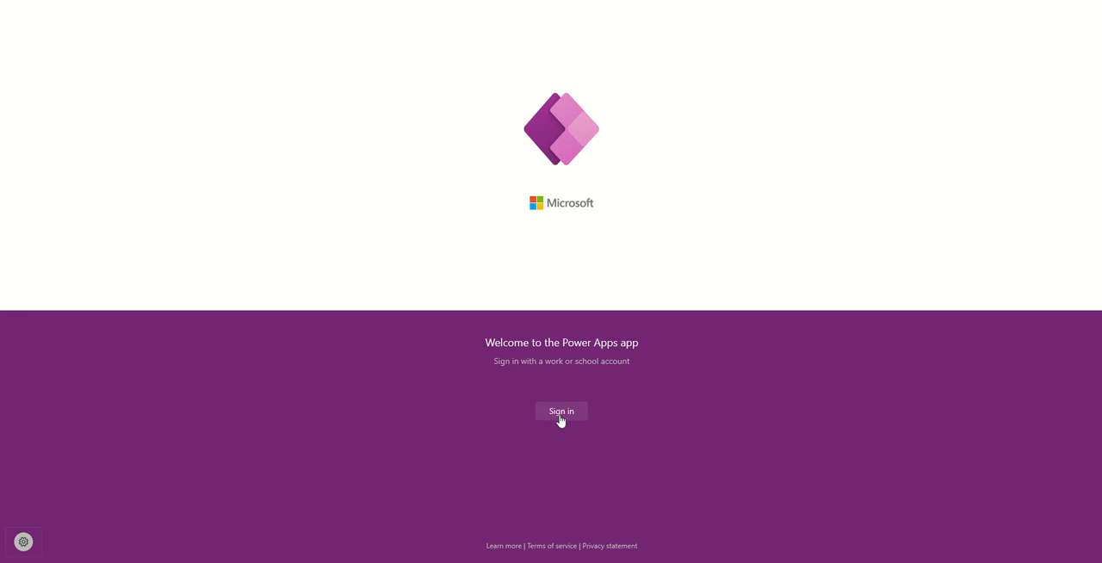
Step: Sign in to the Power Apps desktop app, continuing with the work account
click(561, 409)
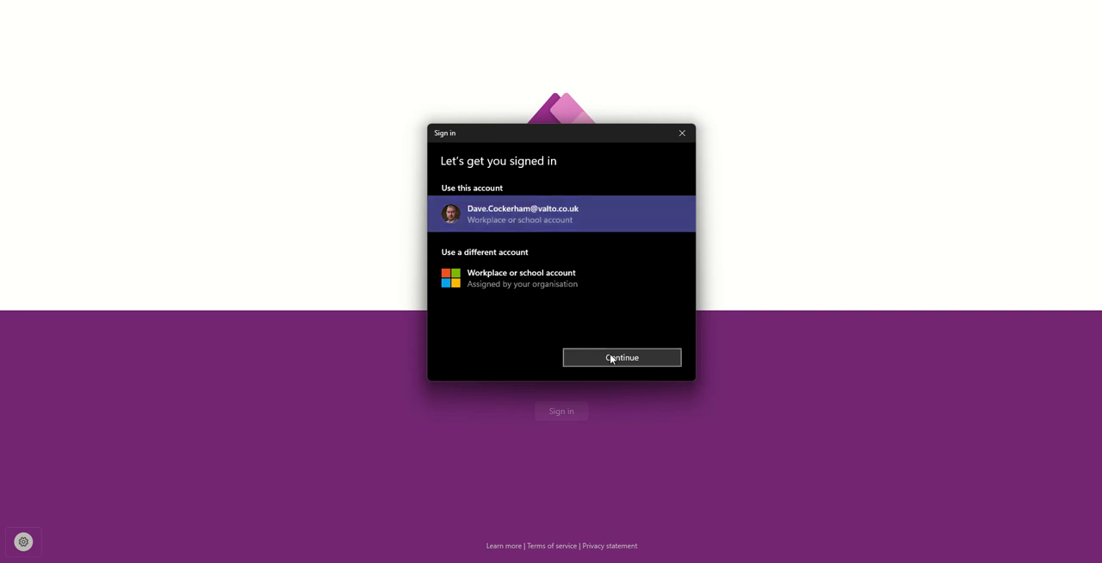
click(620, 358)
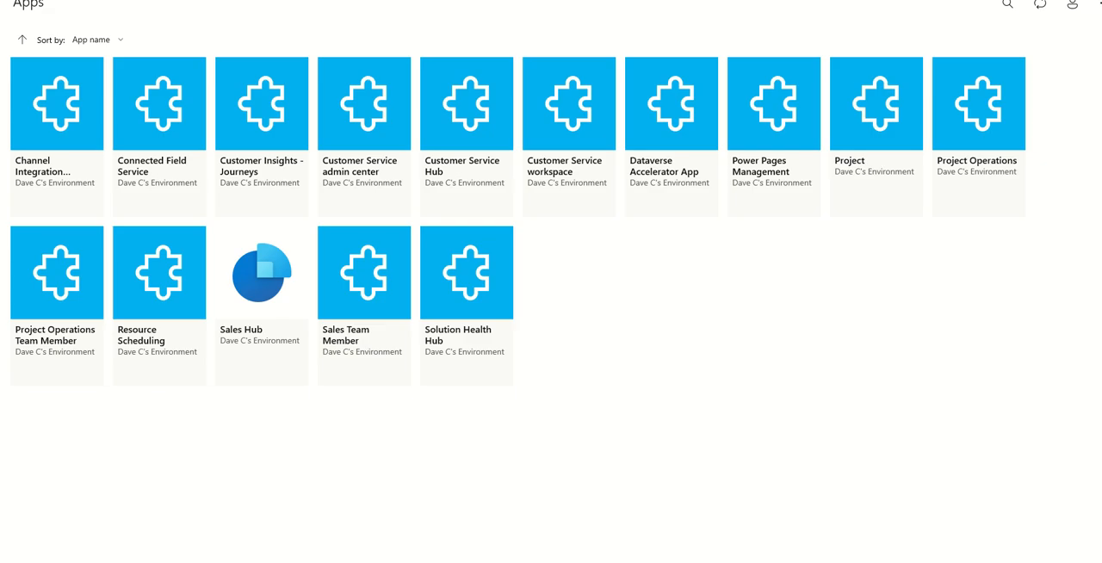
mouse_move(279, 441)
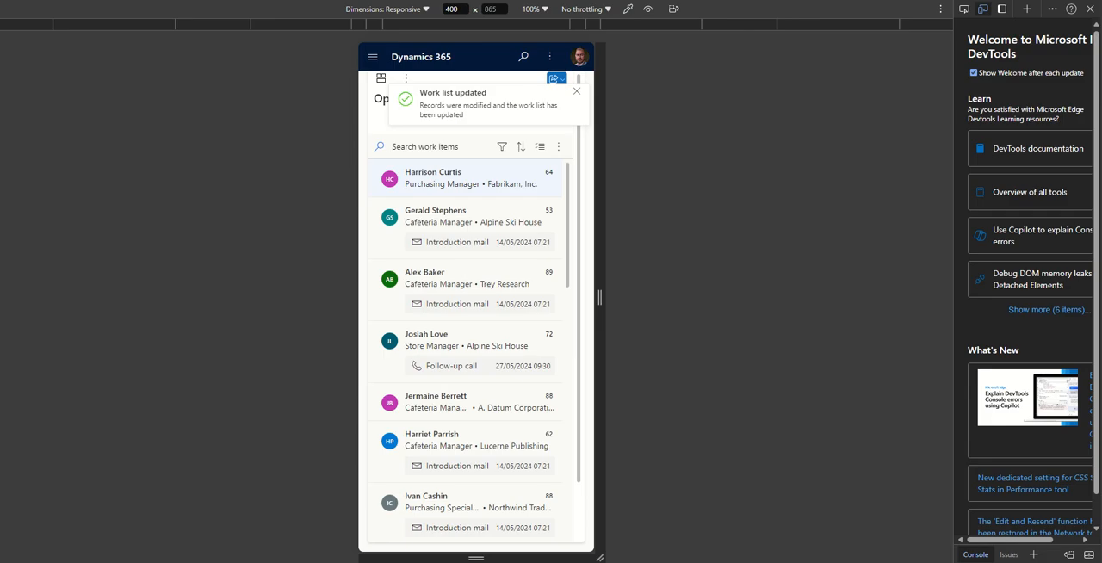
click(575, 91)
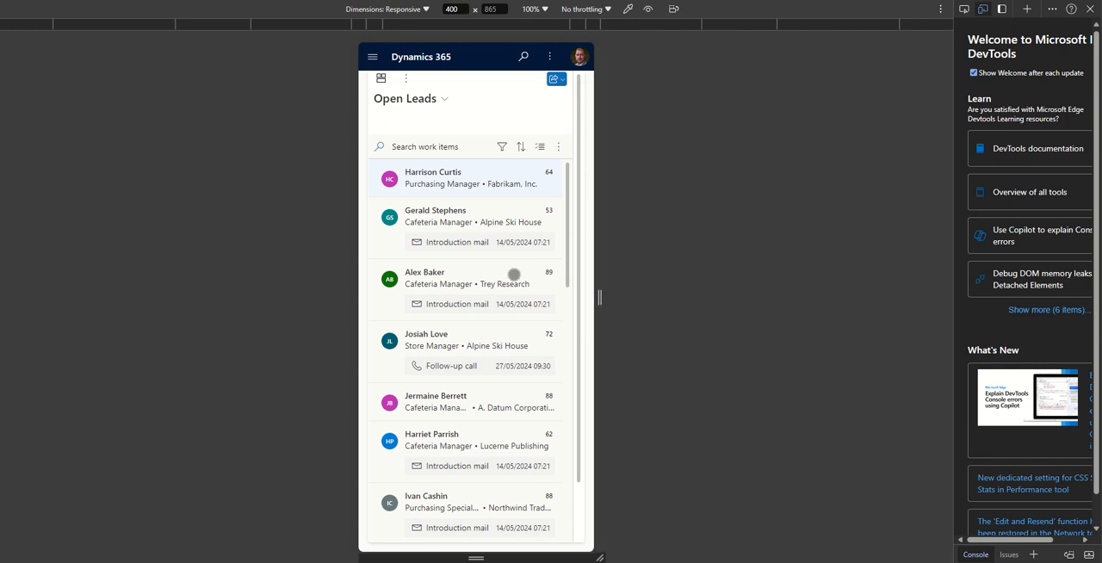
mouse_move(422, 145)
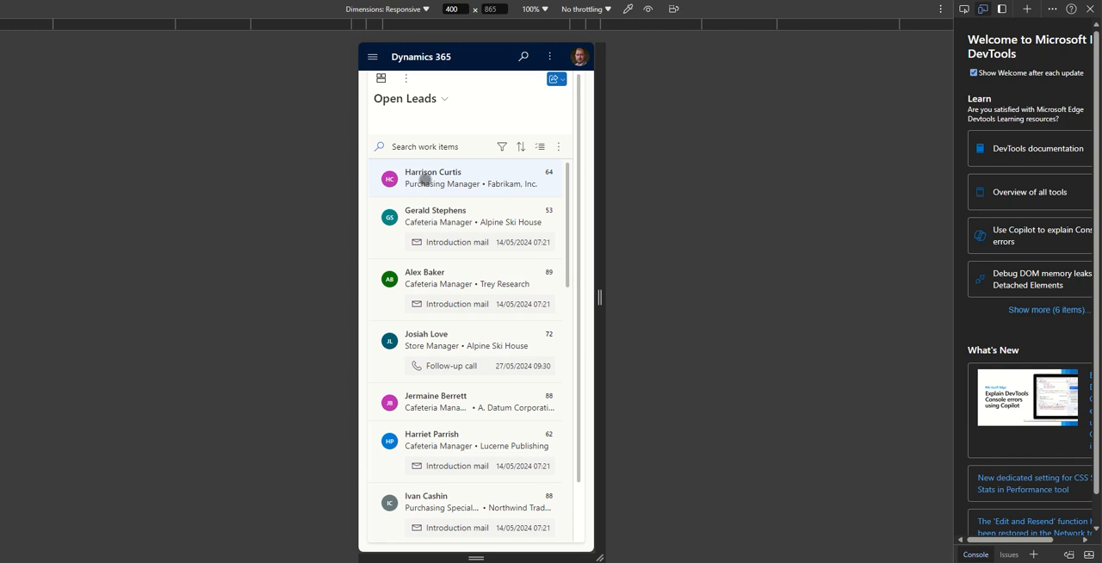
click(434, 178)
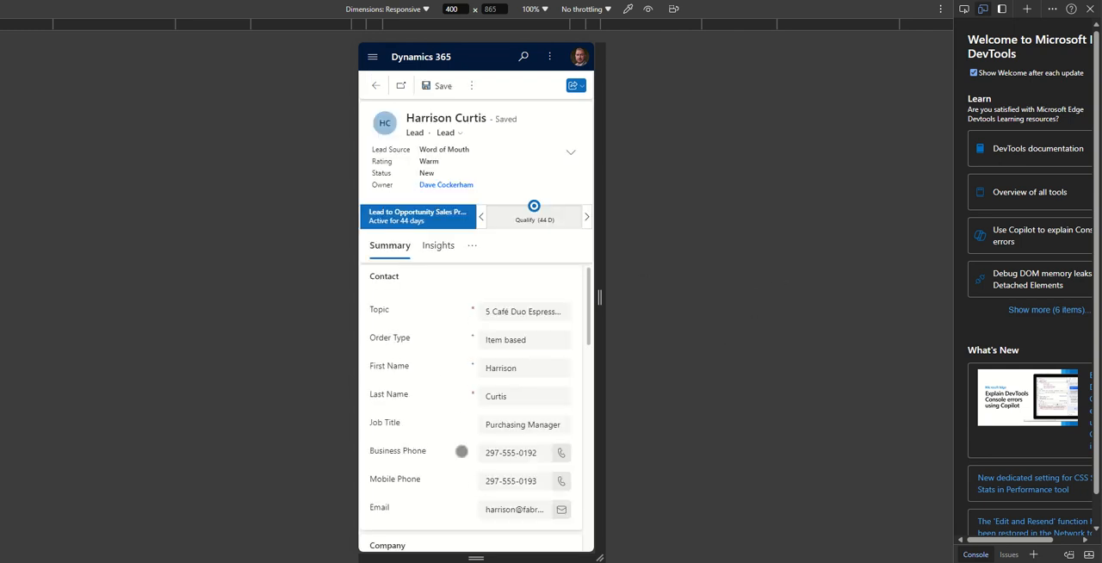
scroll(down, 3)
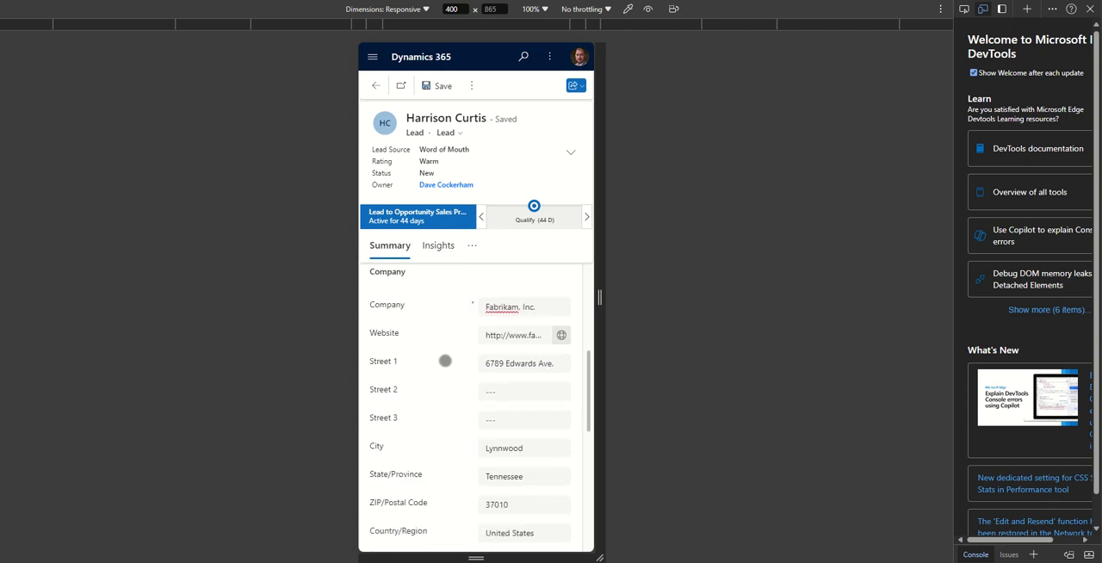
scroll(down, 3)
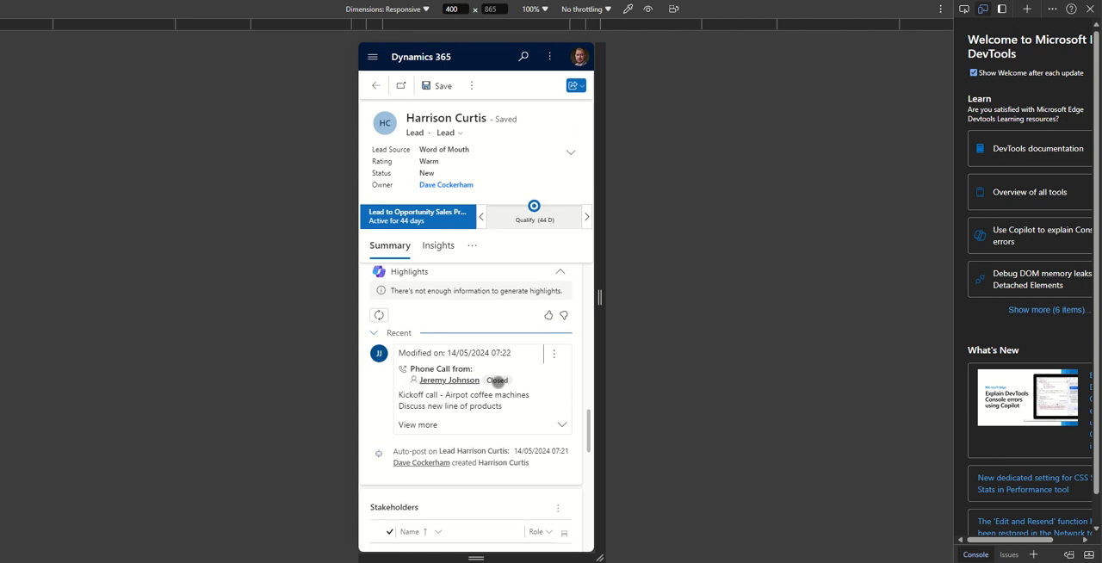
click(416, 424)
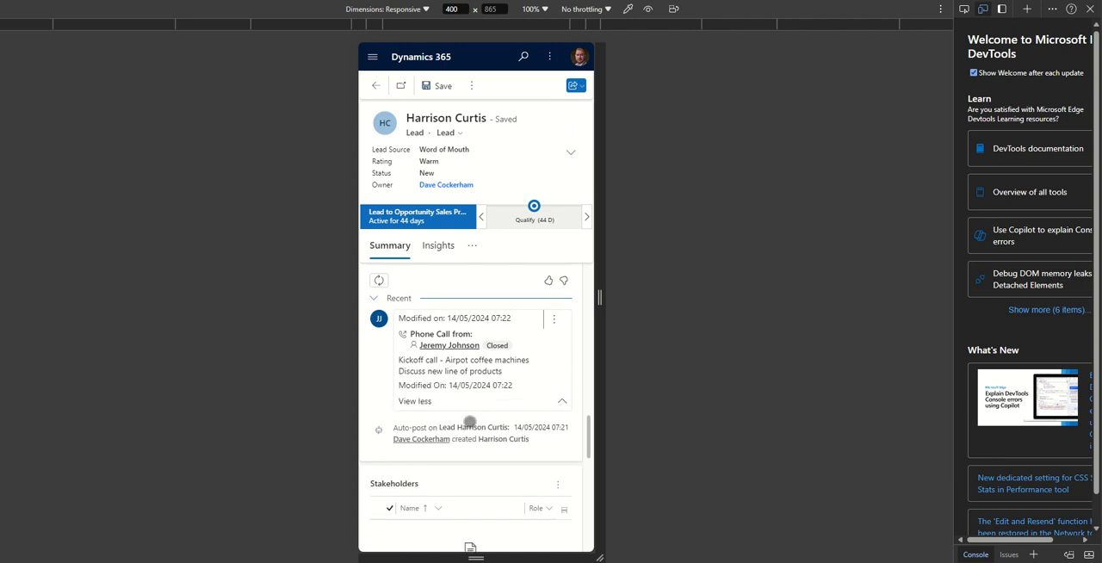
mouse_move(657, 399)
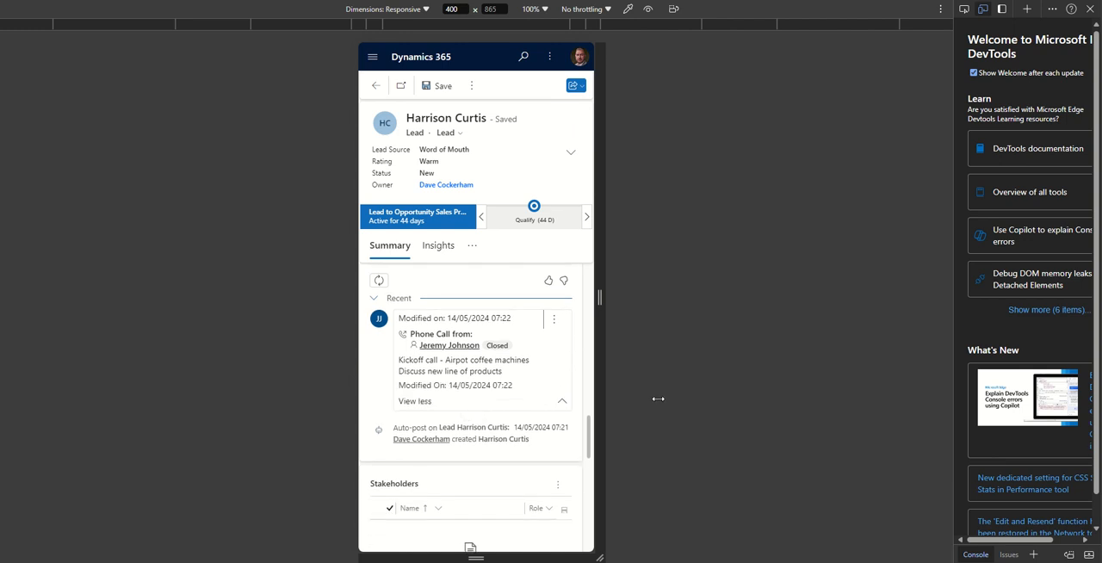